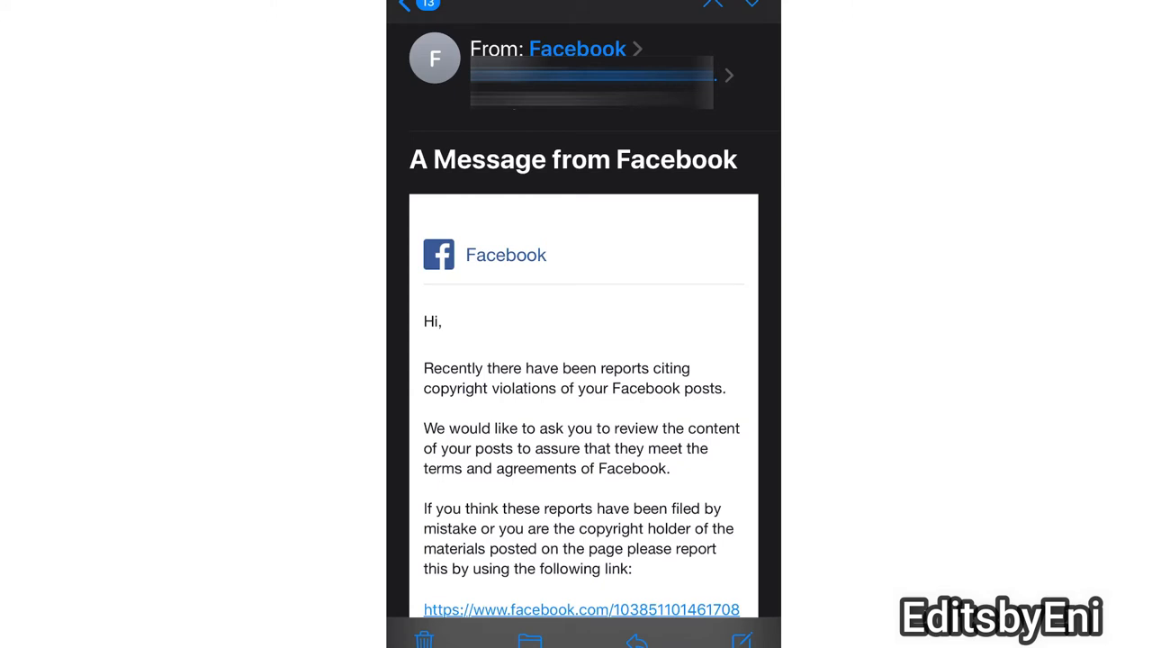
# Step: Reveal the non-Facebook sender address behind the 'From: Facebook' copyright warning email
pyautogui.click(576, 49)
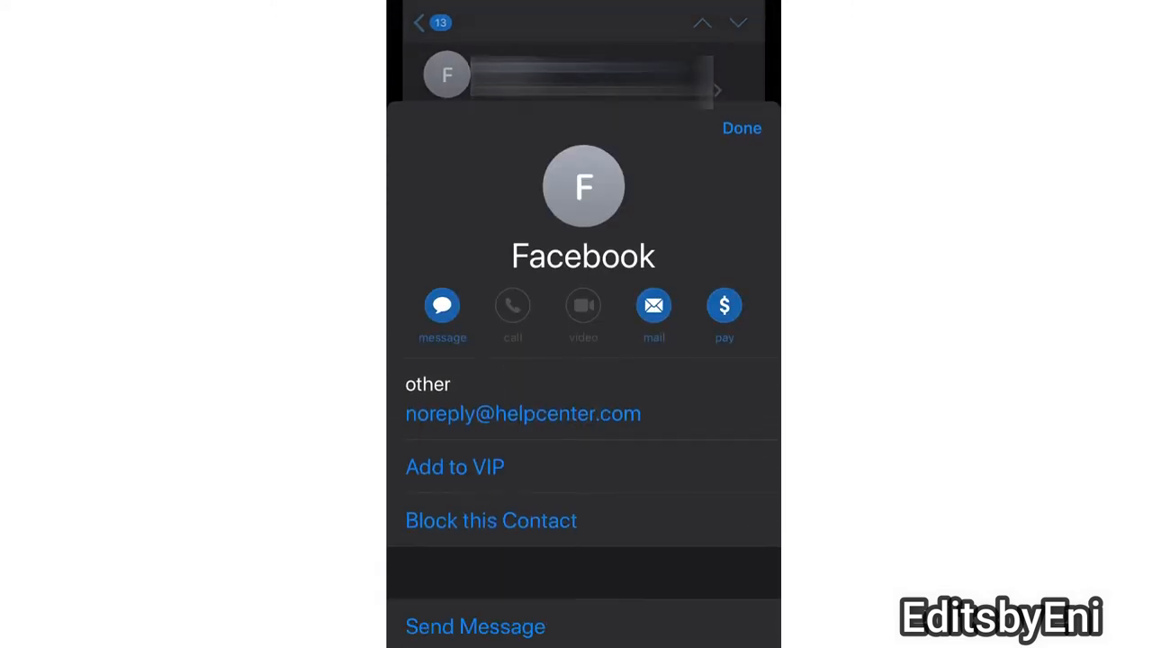
pyautogui.scroll(3)
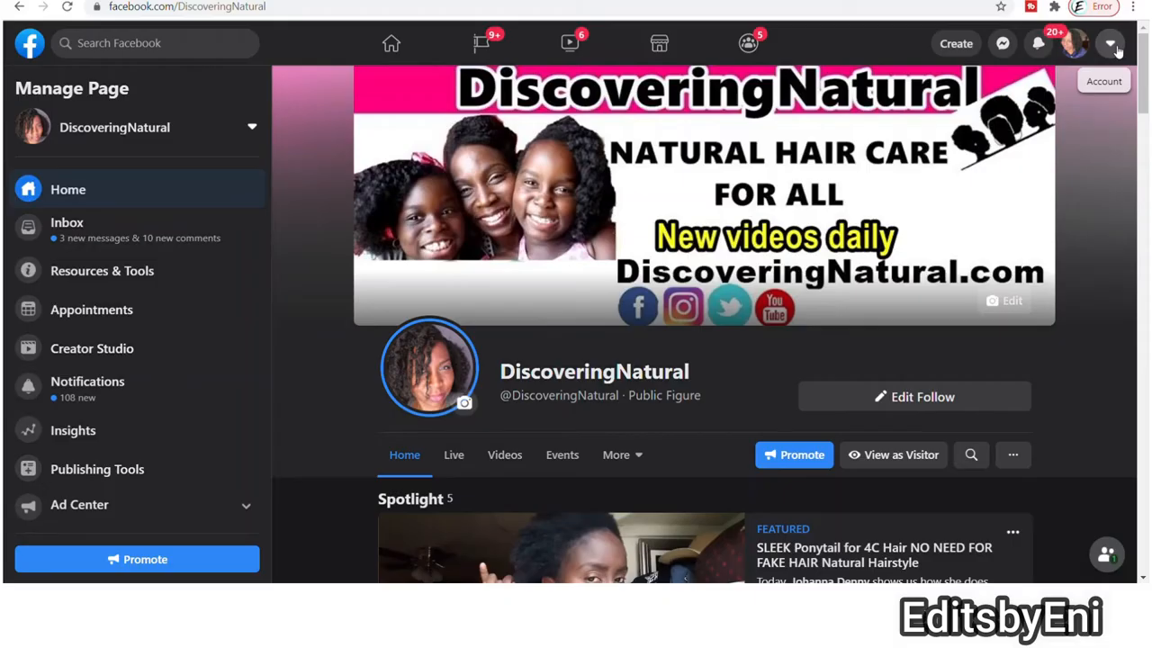
# Step: Reach General Account Settings through the Settings & Privacy menu
pyautogui.click(1109, 43)
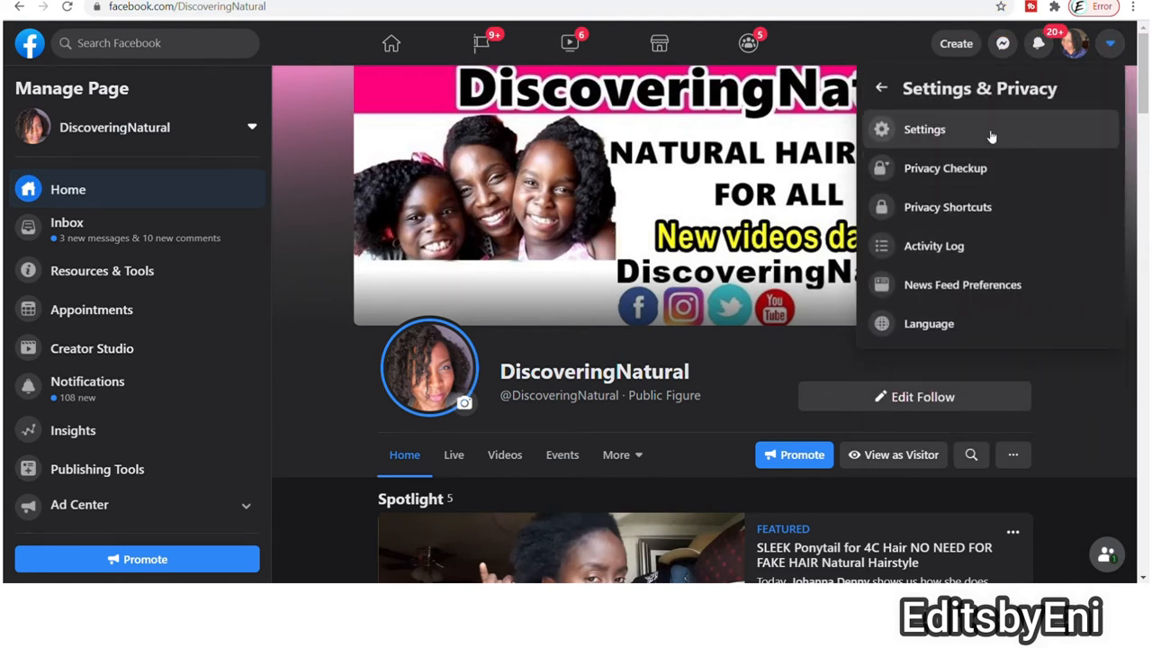
pyautogui.click(925, 130)
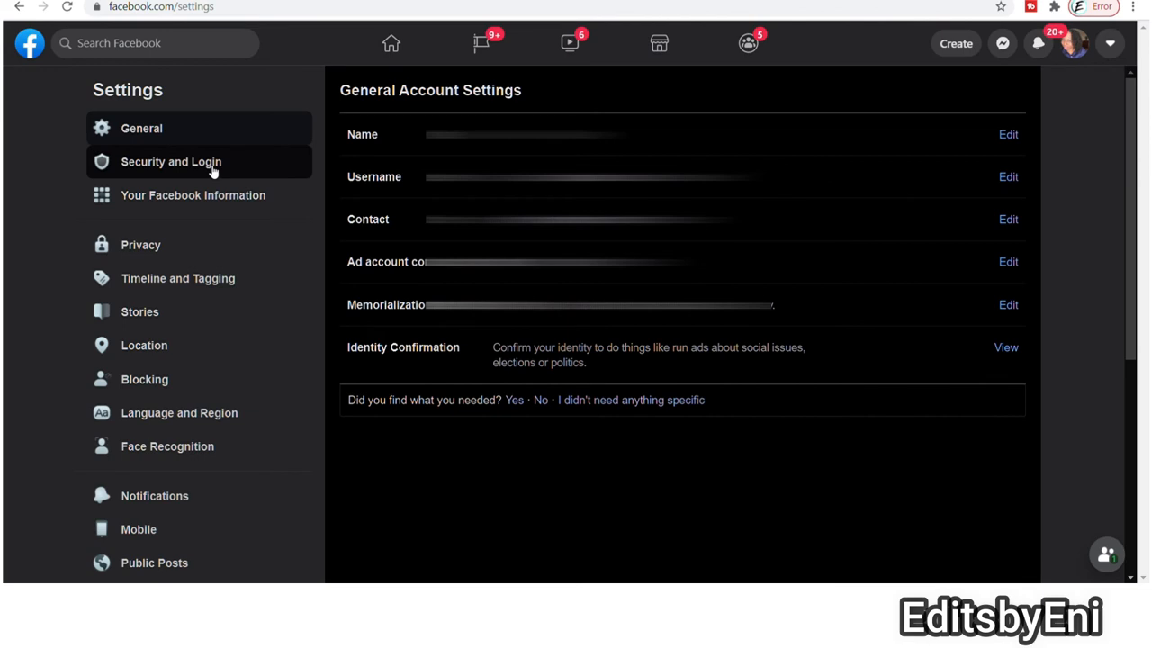
# Step: Show the recent security and login emails Facebook sent, via Security and Login > View
pyautogui.click(171, 162)
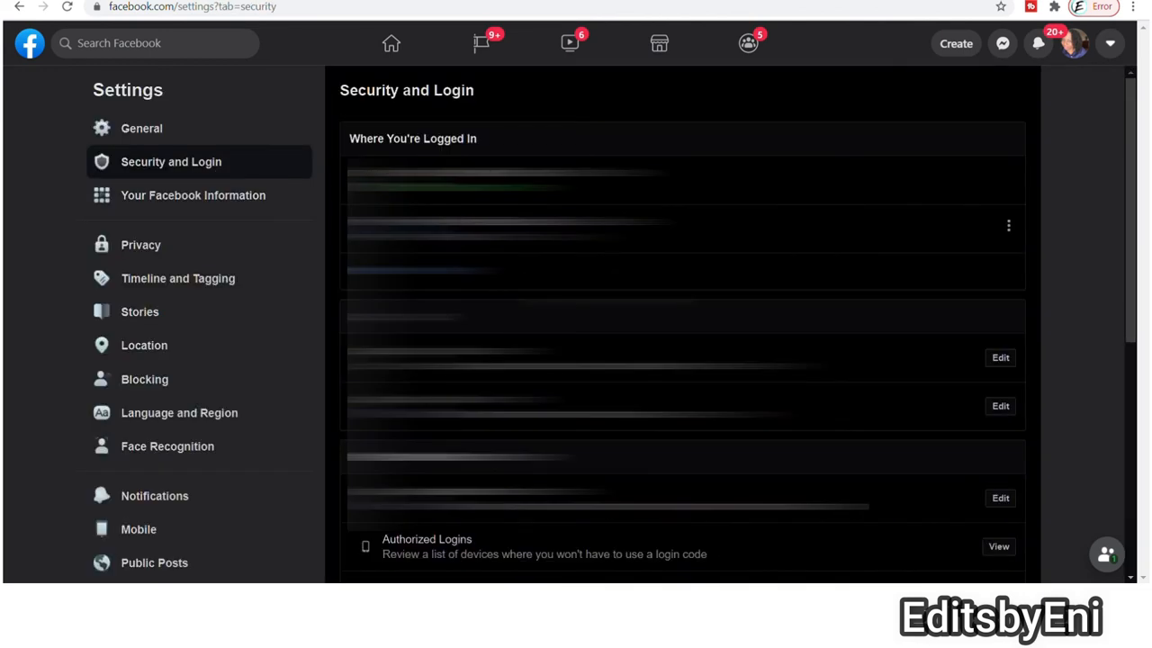
pyautogui.scroll(-3)
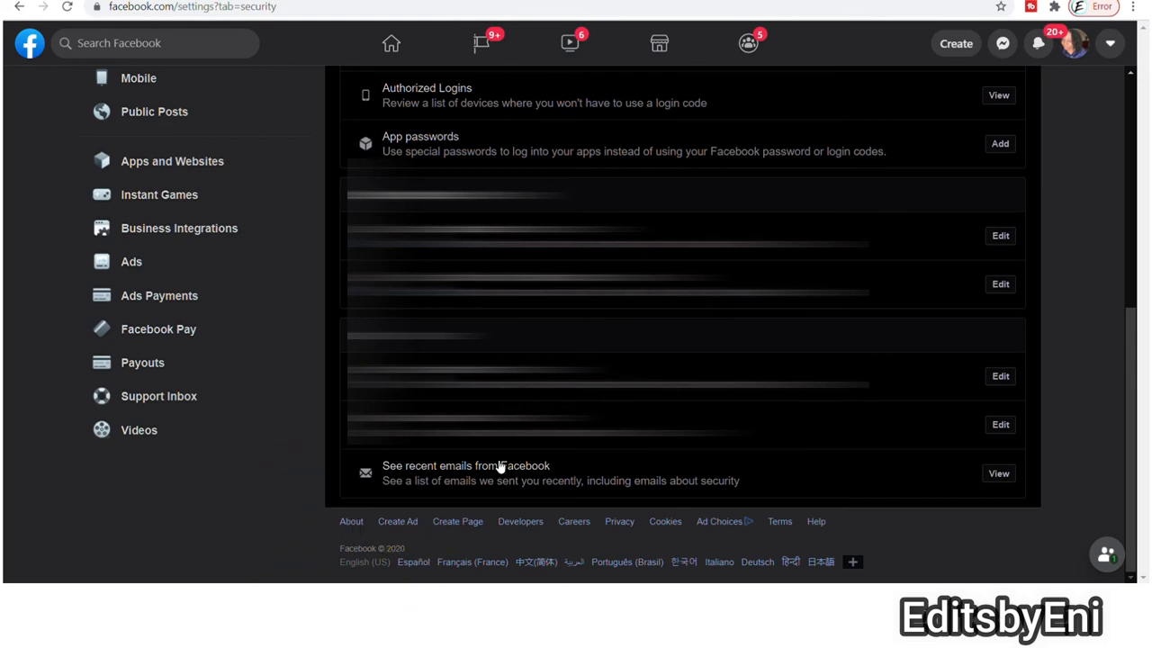
pyautogui.moveTo(500, 471)
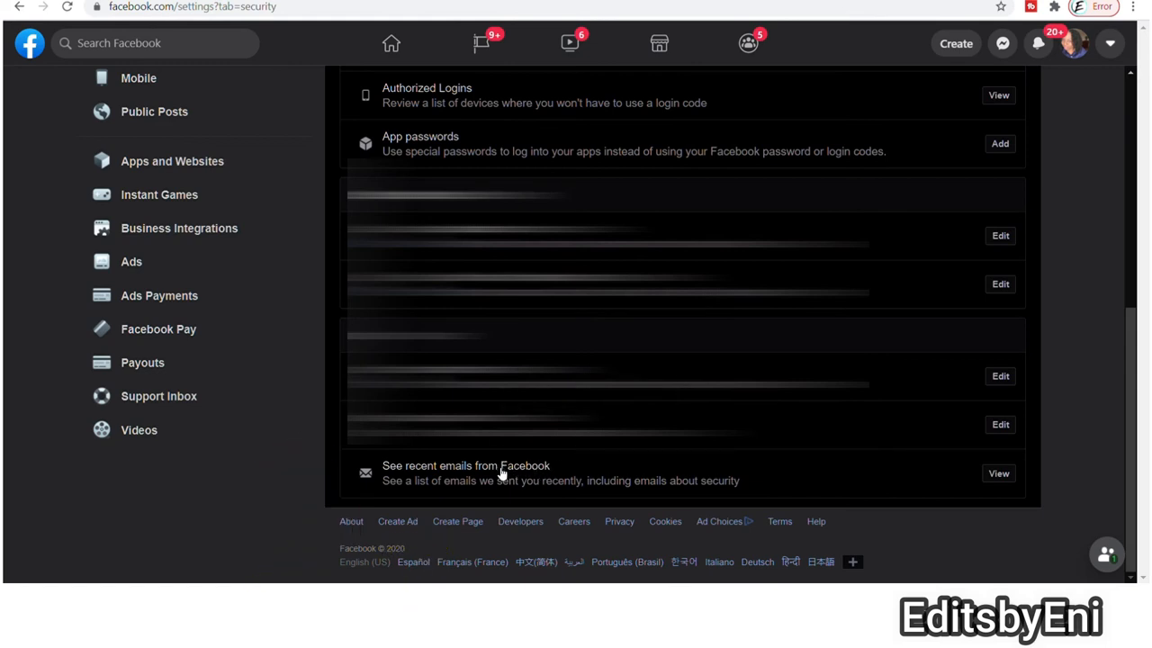
pyautogui.click(997, 471)
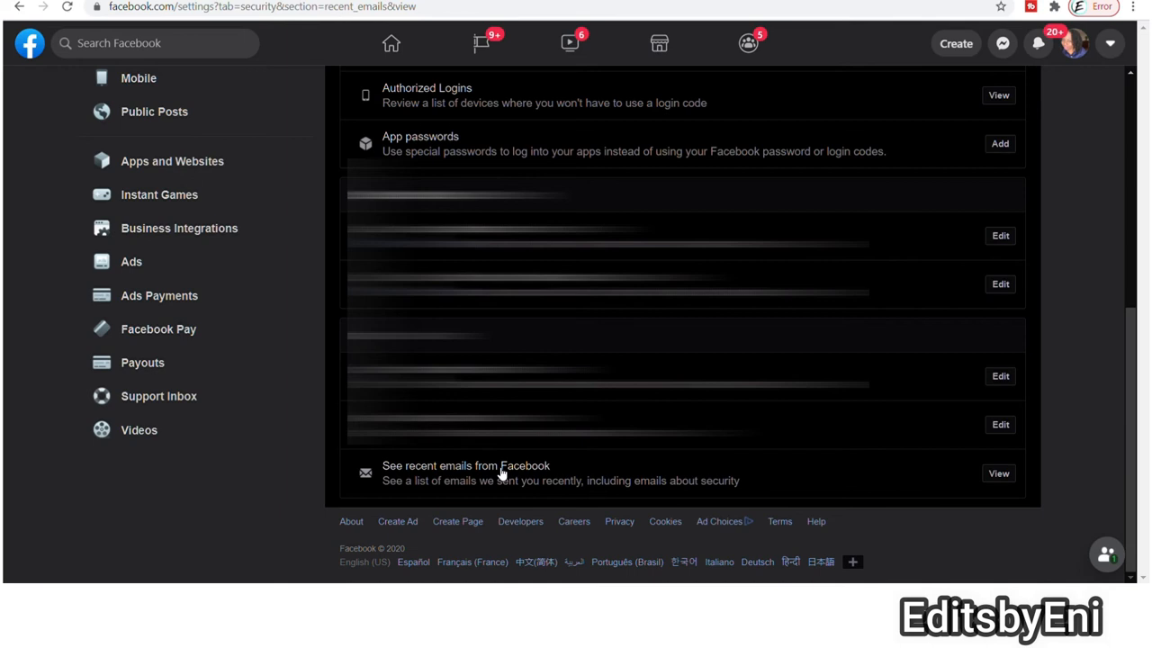
pyautogui.moveTo(999, 474)
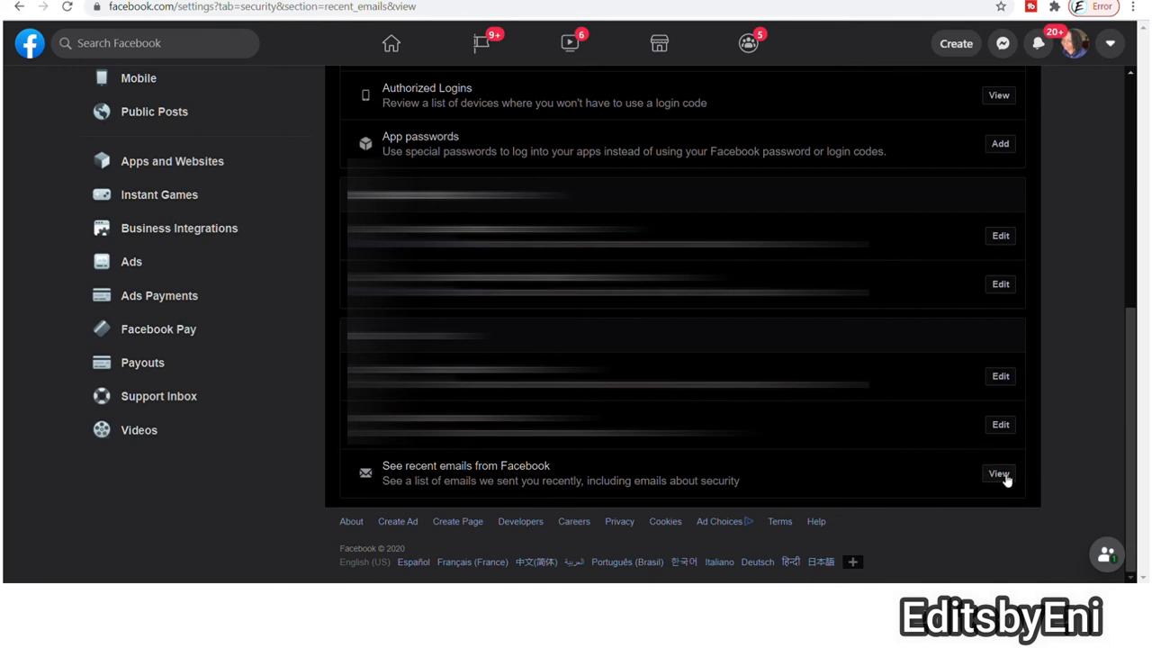
pyautogui.click(997, 473)
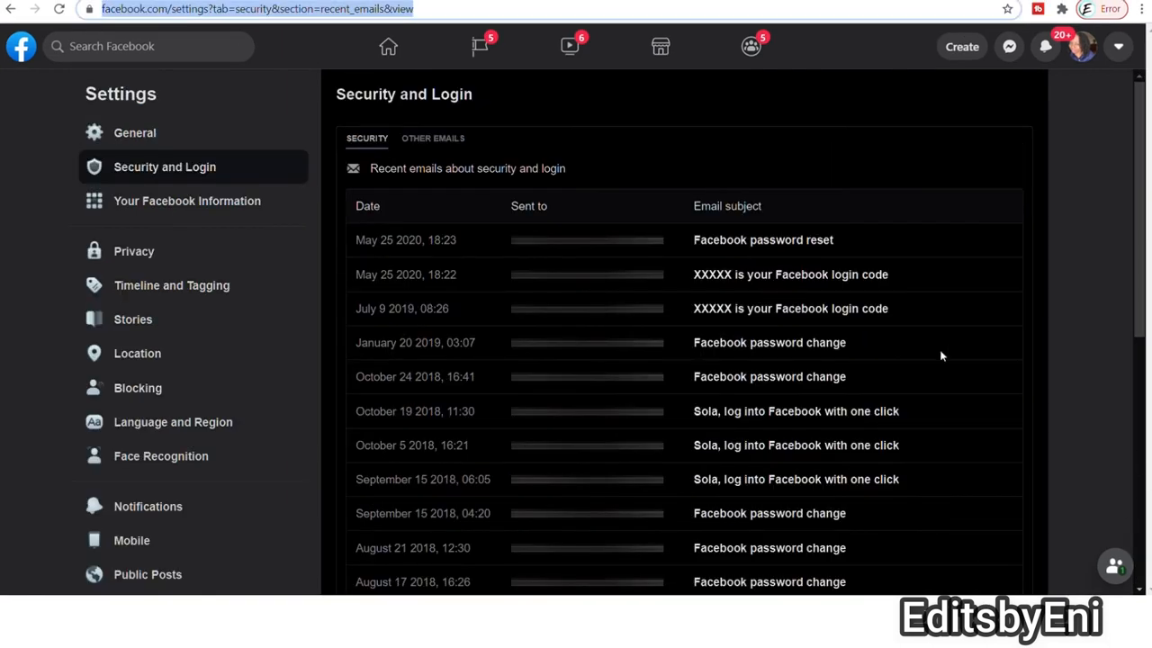
pyautogui.moveTo(1051, 259)
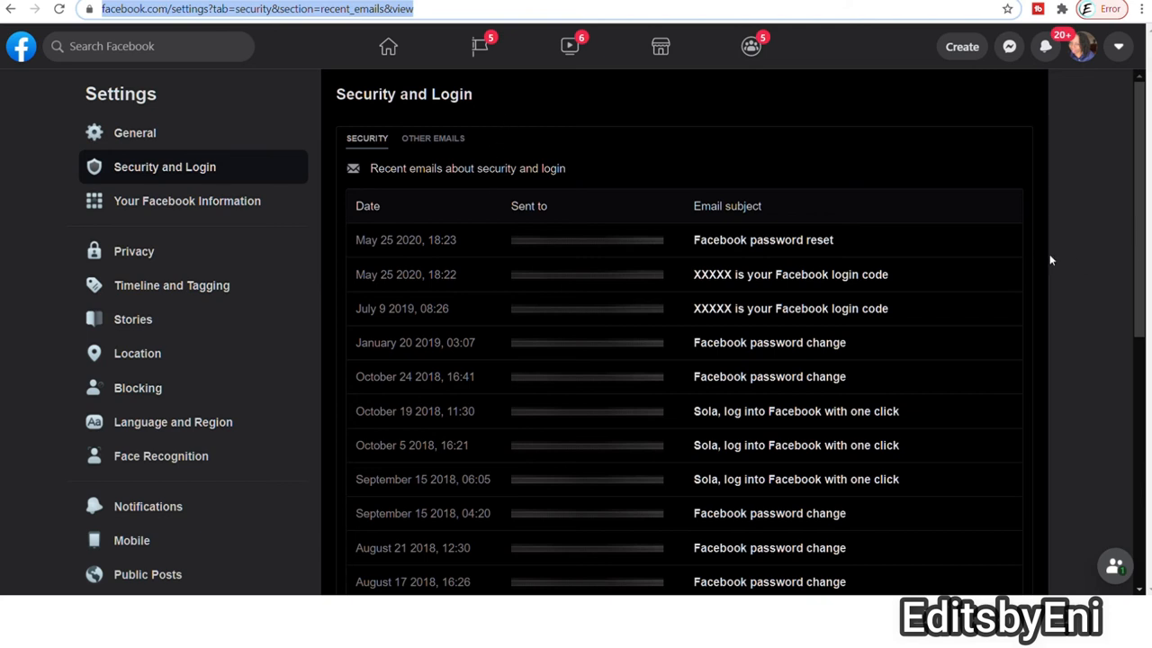
pyautogui.moveTo(1040, 266)
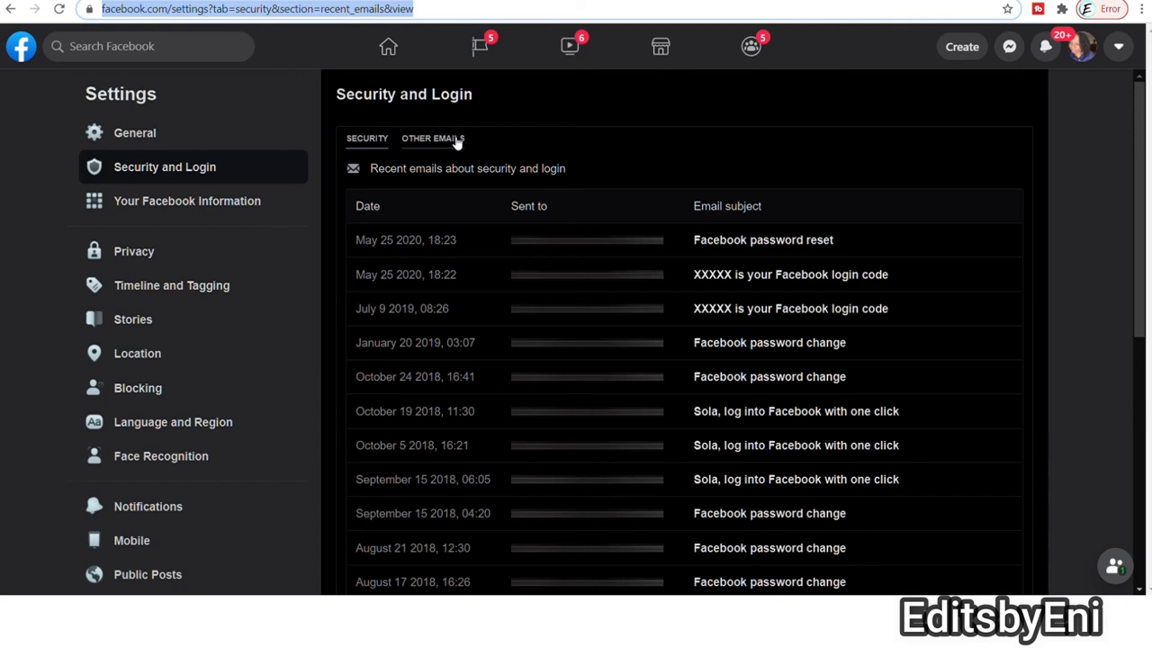
# Step: Switch to Other Emails, listing only a single Page-like invitation
pyautogui.click(431, 137)
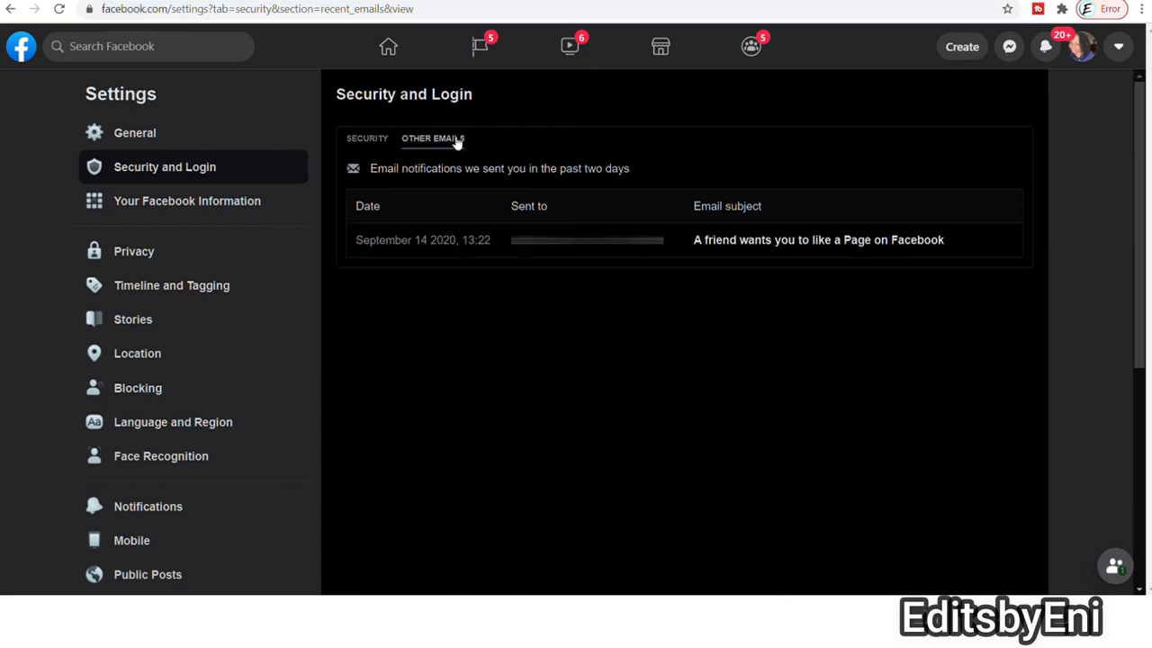
pyautogui.moveTo(662, 142)
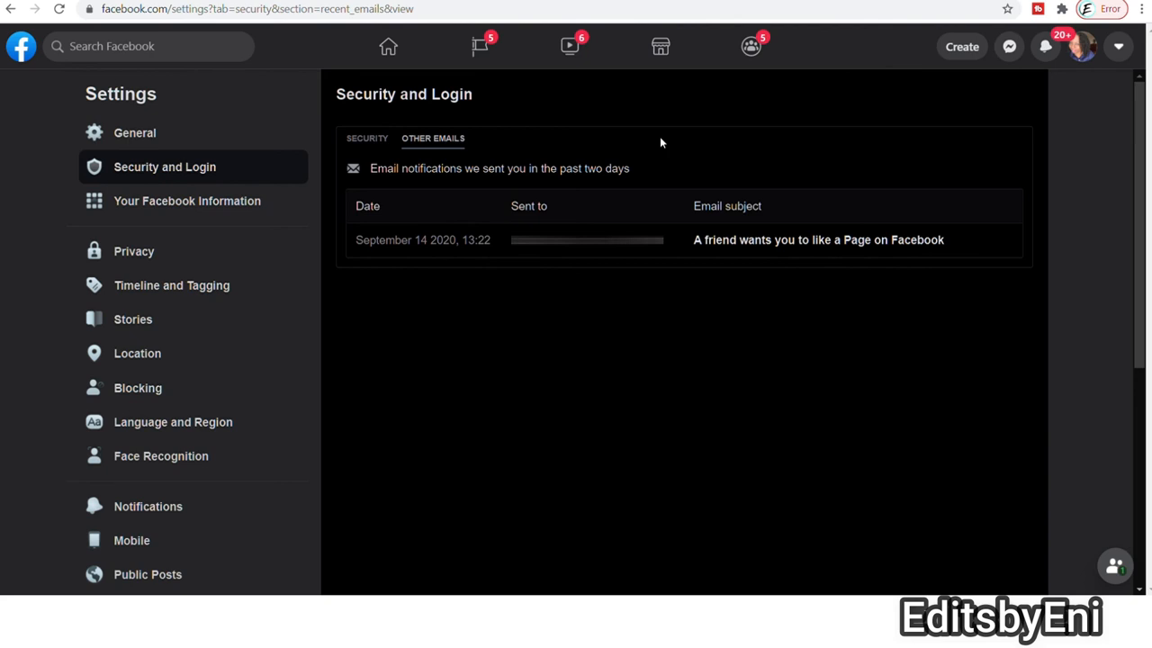
pyautogui.moveTo(1080, 86)
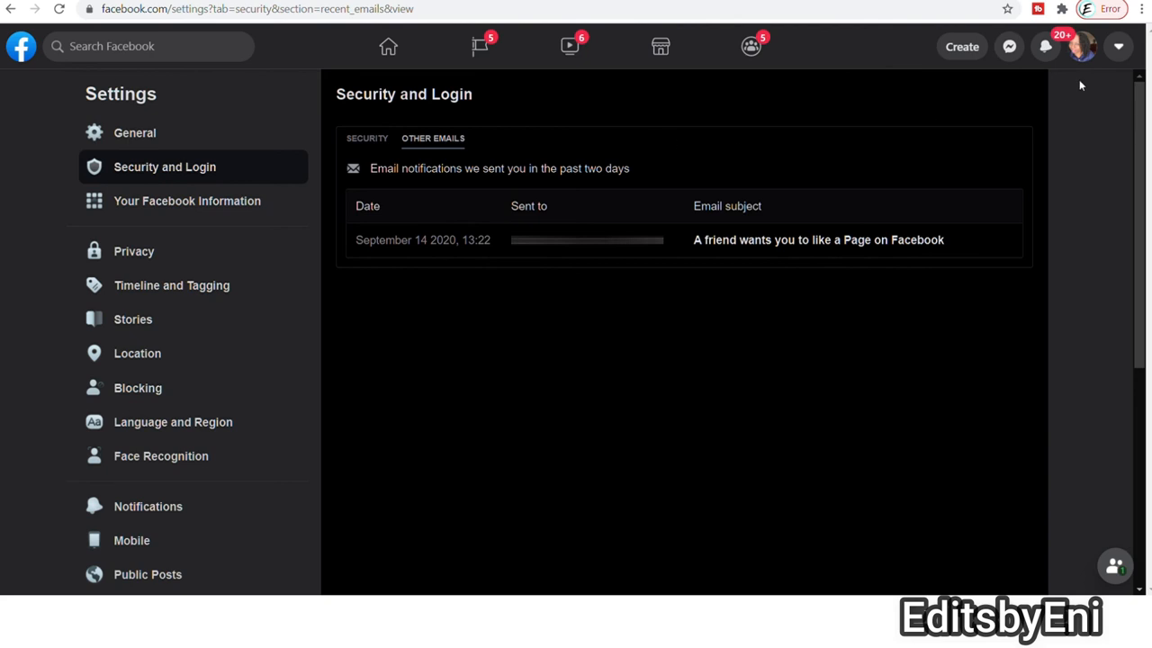